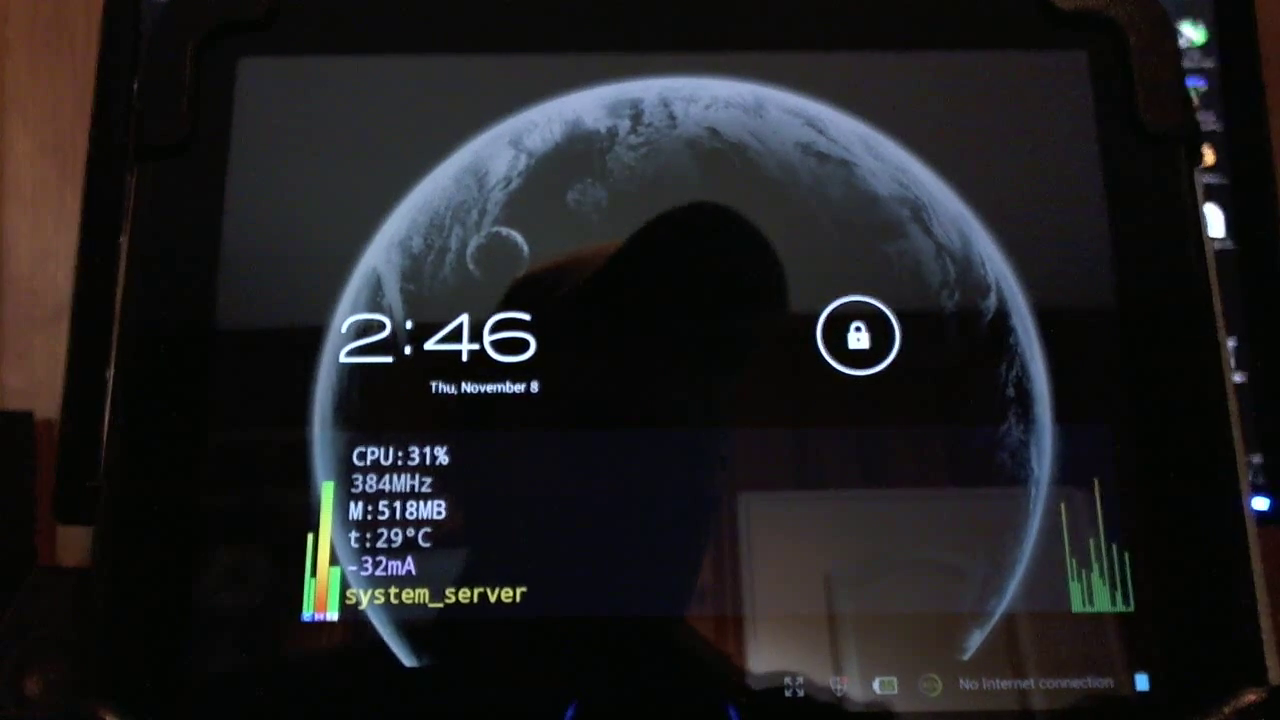
Drag the lock ring to unlock the tablet to the CyanogenMod 10 home screen
{"action": "left_click_drag", "start_coordinate": [855, 337], "coordinate": [1020, 337]}
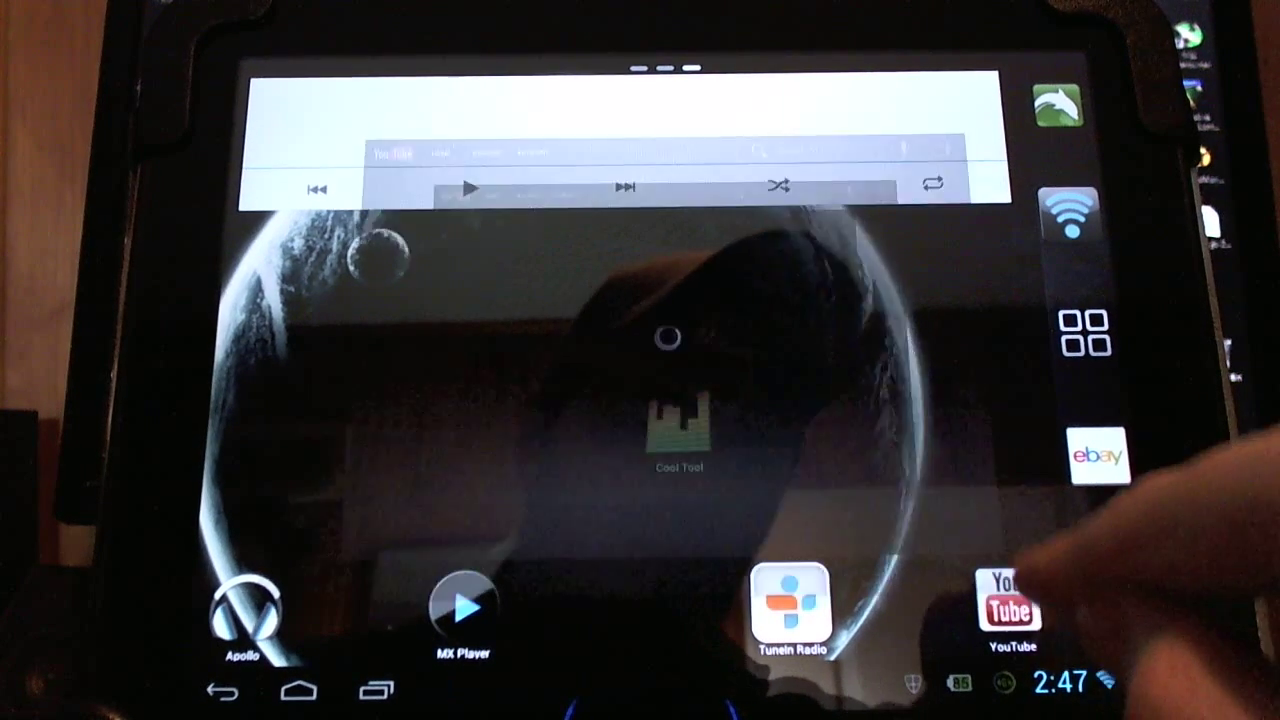
Launch YouTube from the home screen to show the account's Uploads list
{"action": "left_click", "coordinate": [1010, 595]}
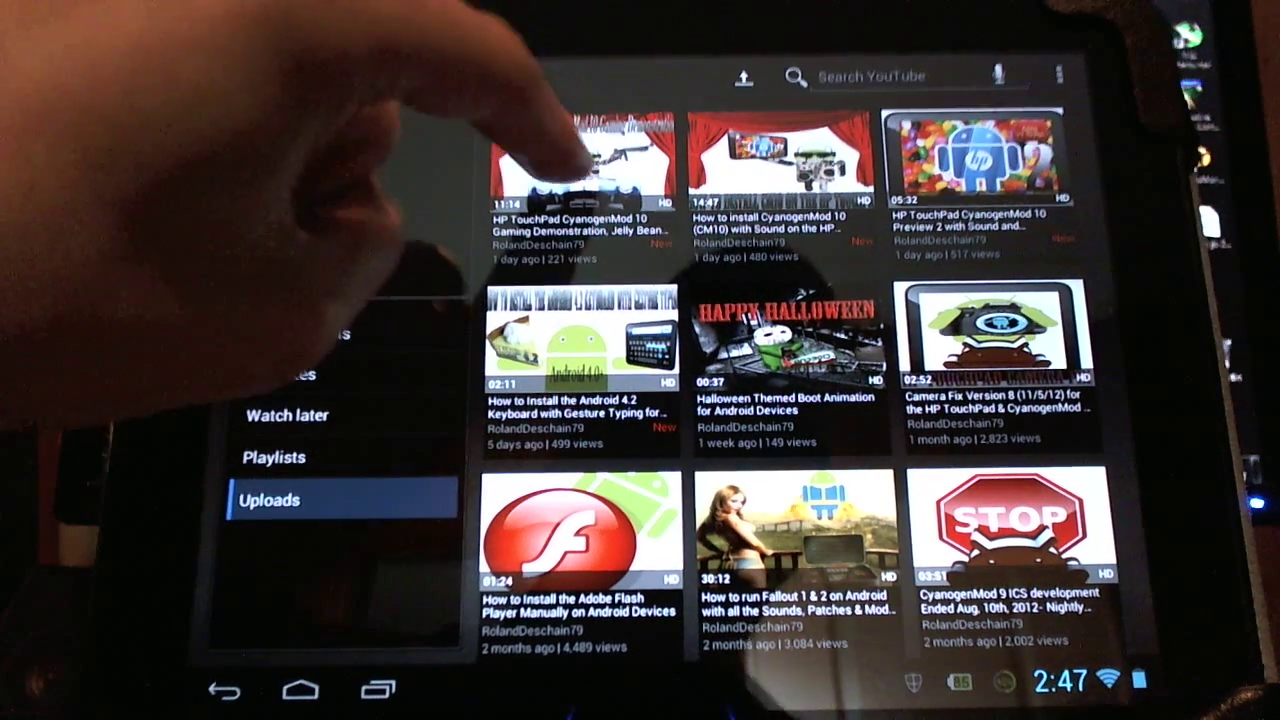
Play the CyanogenMod 10 gaming demonstration video in HD, then exit full screen
{"action": "left_click", "coordinate": [565, 150]}
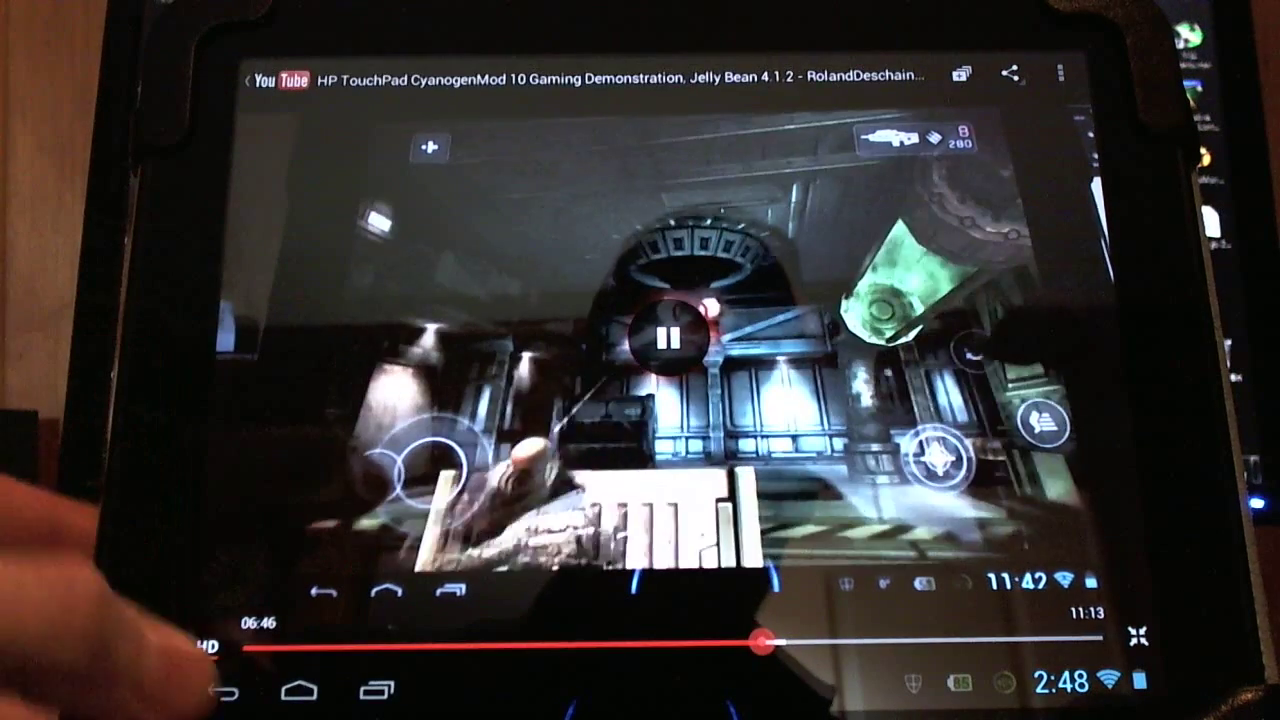
{"action": "left_click", "coordinate": [1137, 628]}
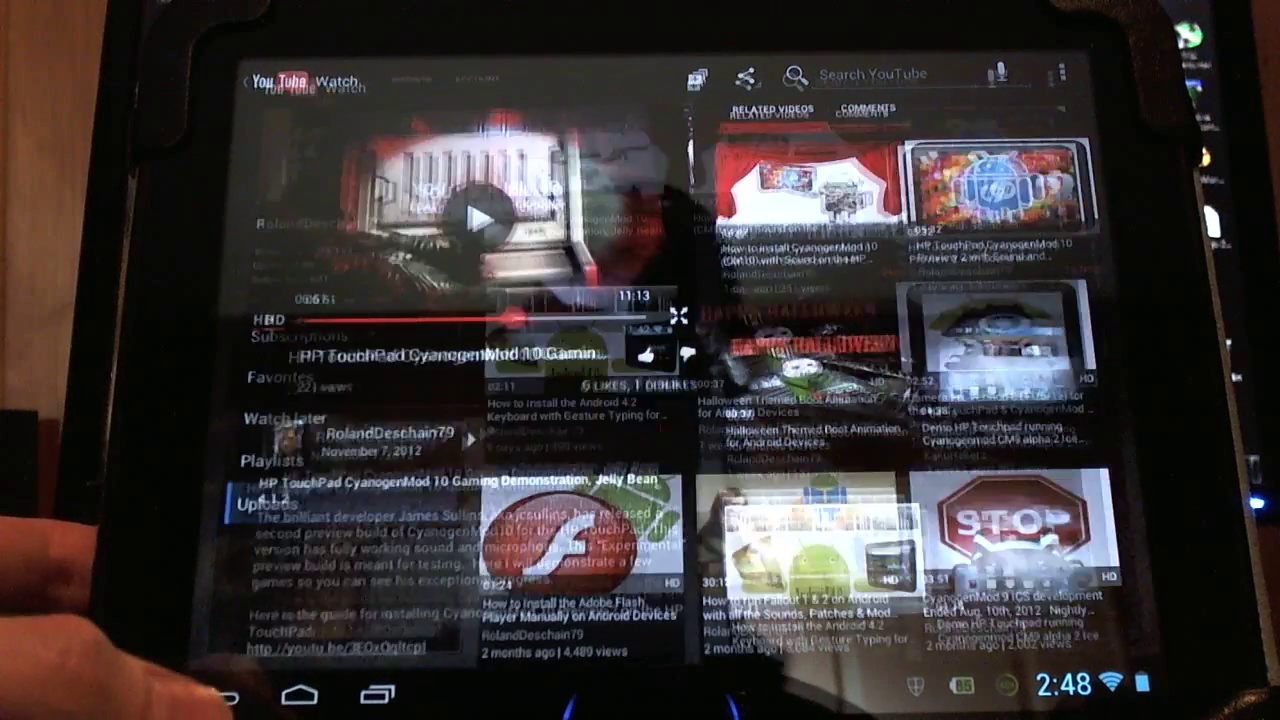
Return home and choose Reboot from Tablet options to show Reboot, Recovery, Bootloader
{"action": "left_click", "coordinate": [290, 690]}
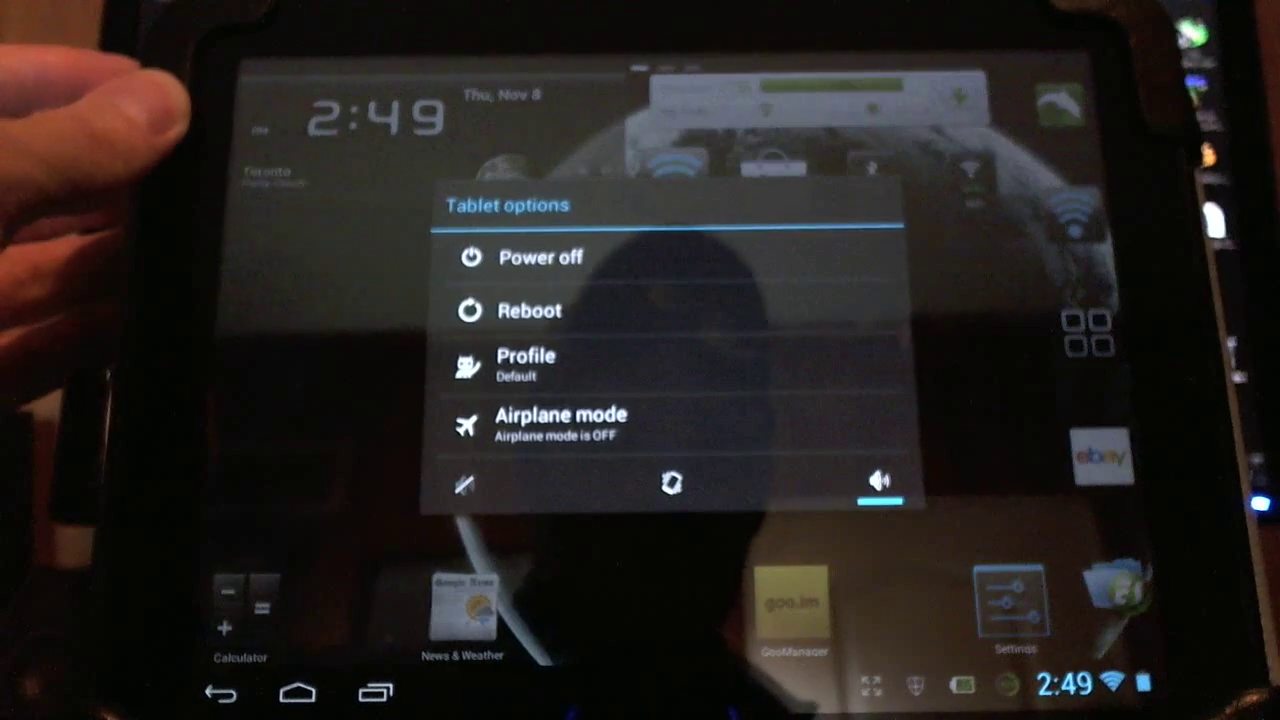
{"action": "left_click", "coordinate": [528, 310]}
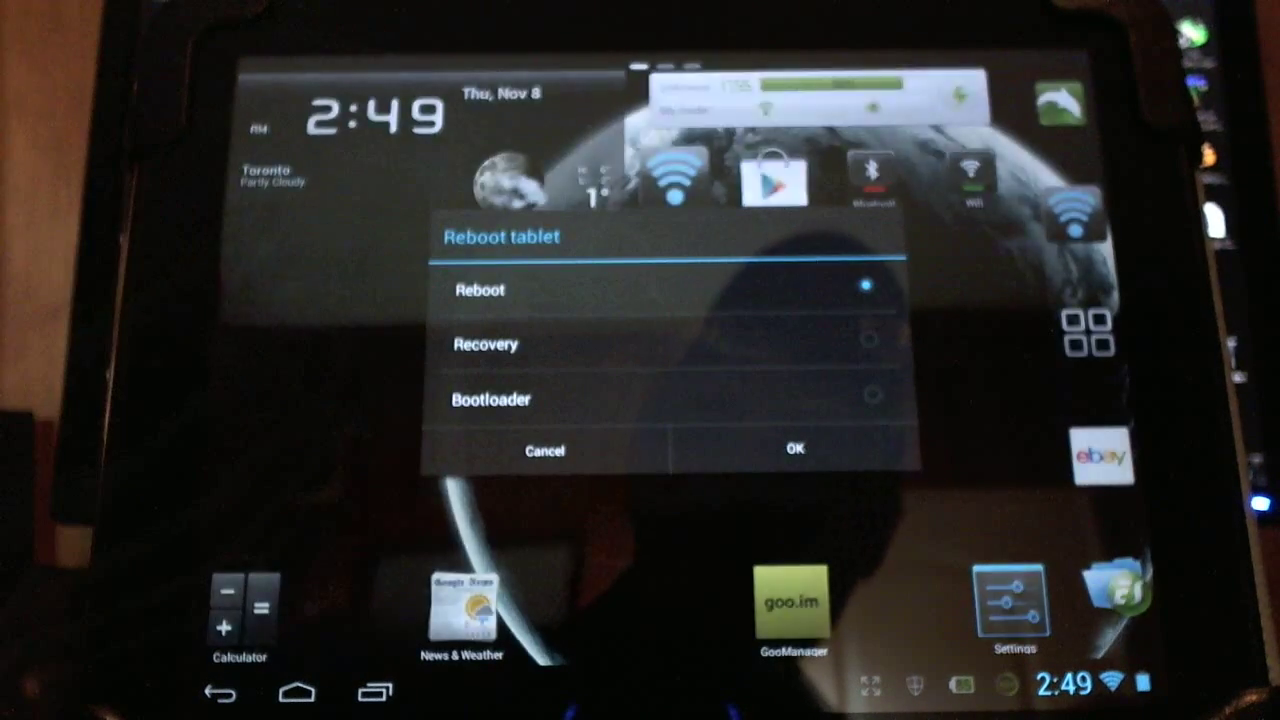